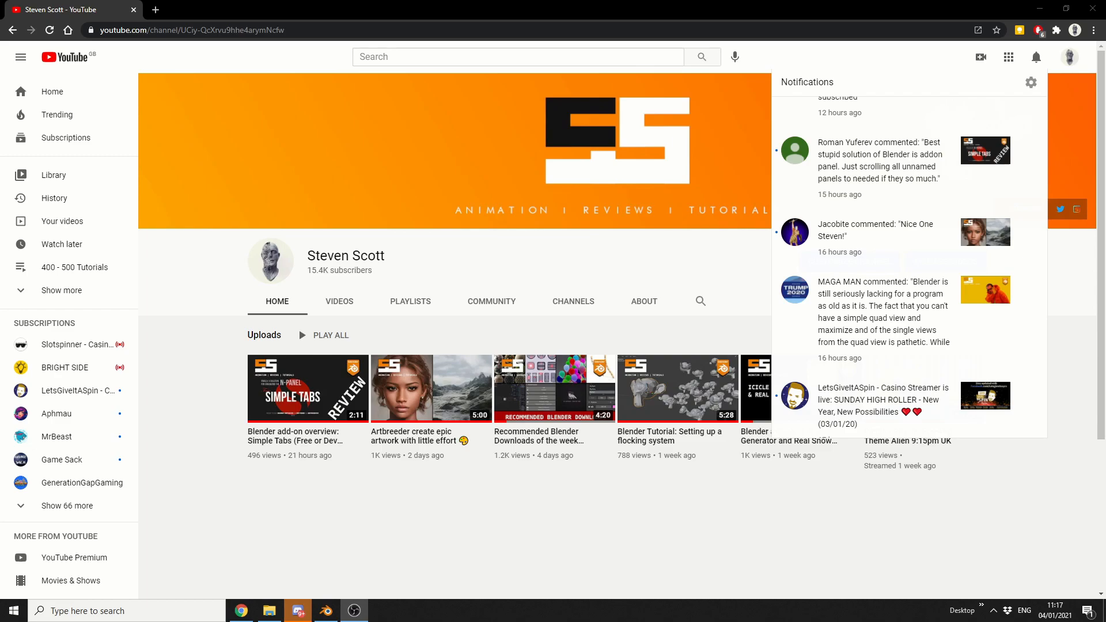
Switch from YouTube to Blender's default cube scene via the taskbar icon.
click(325, 611)
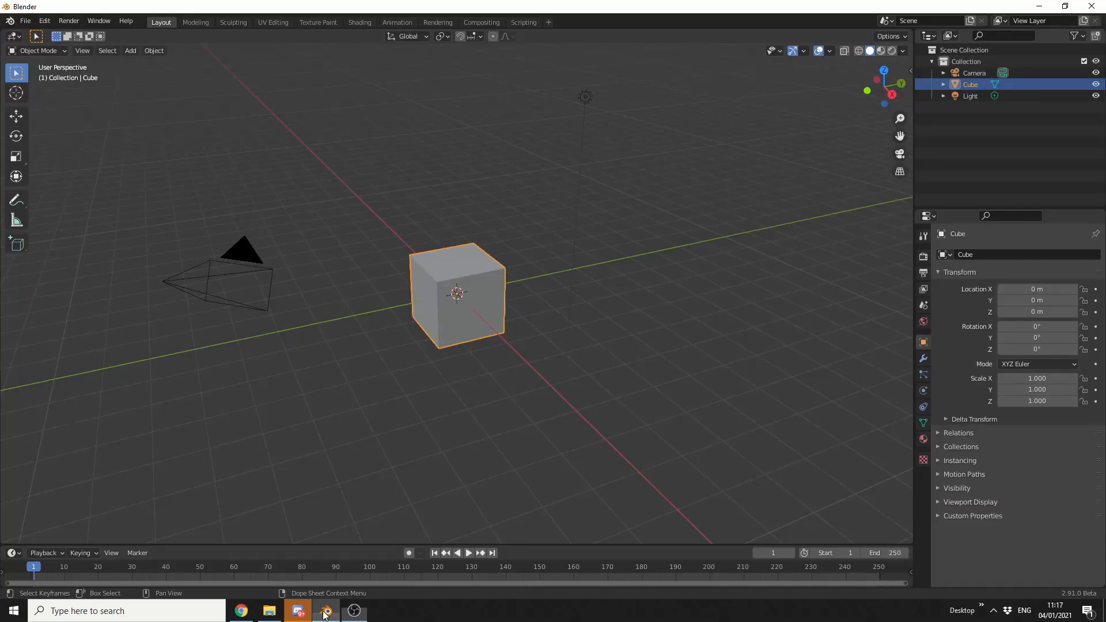
Toggle Quad View on the 3D viewport and return from fullscreen to the normal layout.
click(367, 487)
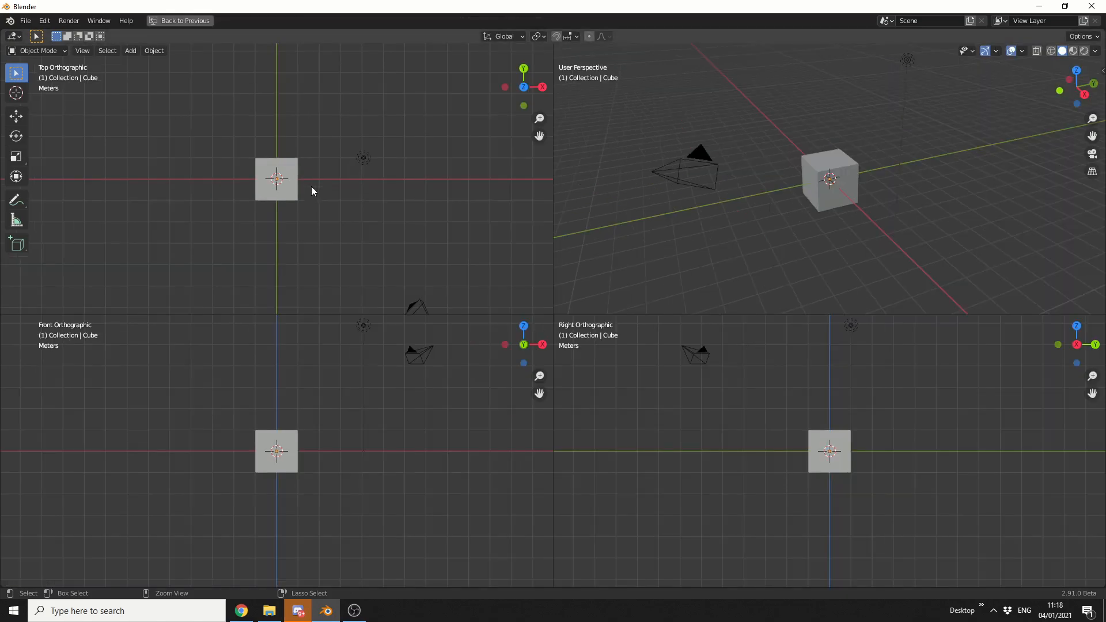
click(184, 19)
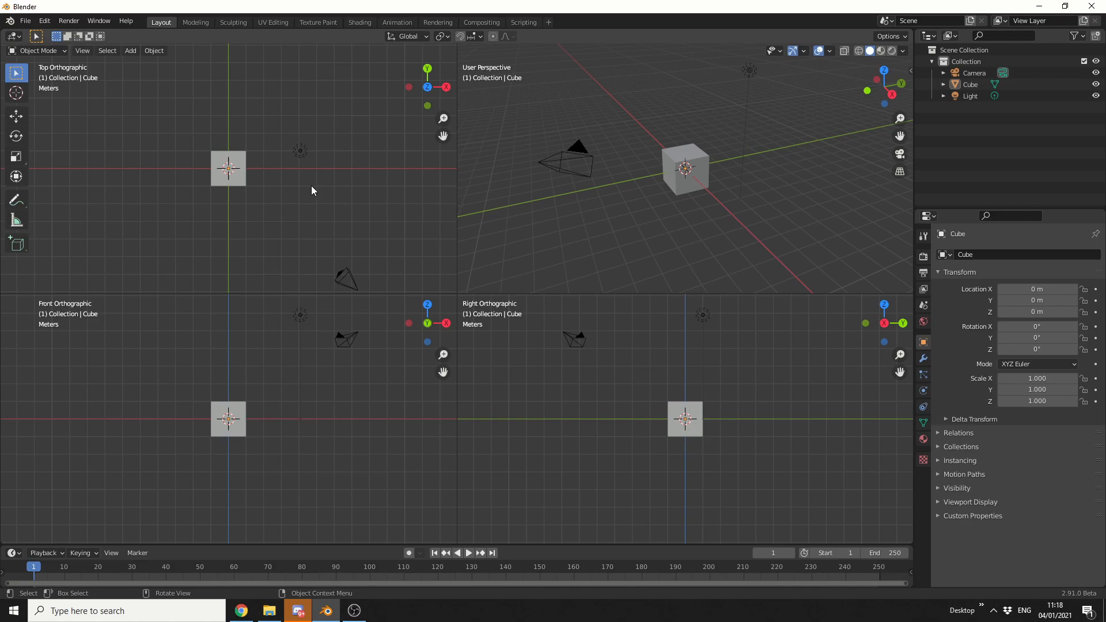
mouse_move(565, 58)
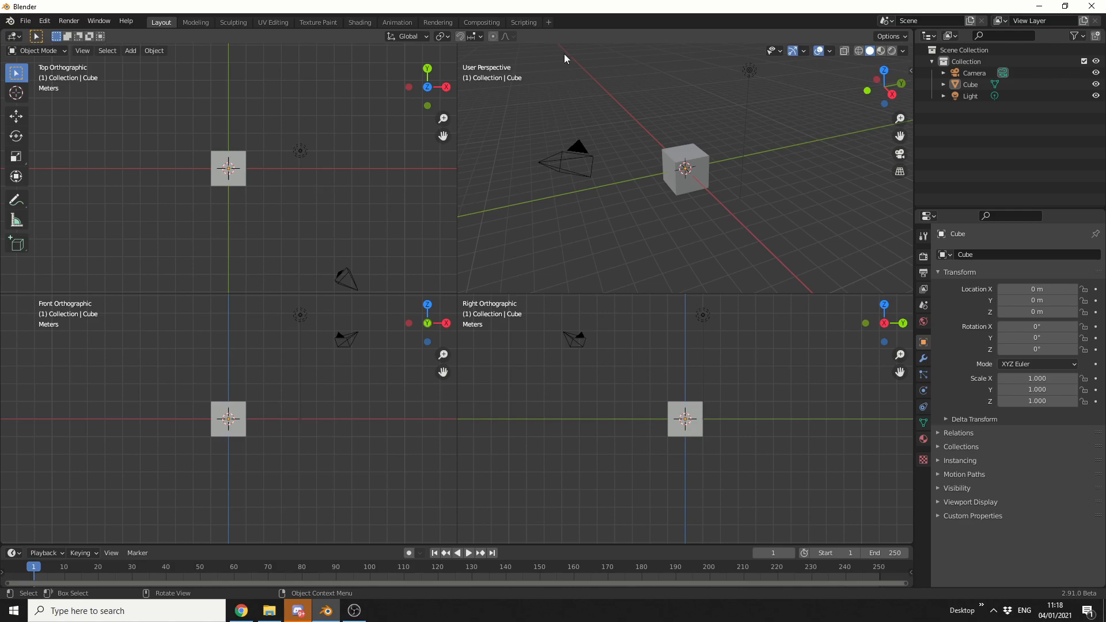
Add a new Layout-based workspace and rename it 'Quad View'.
click(549, 22)
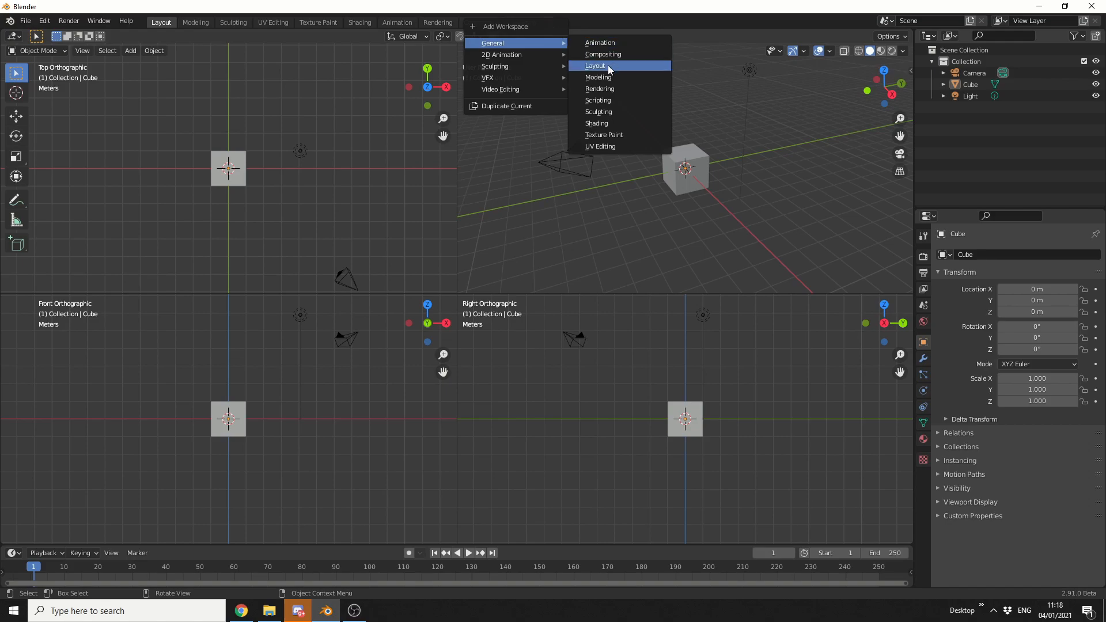
click(594, 66)
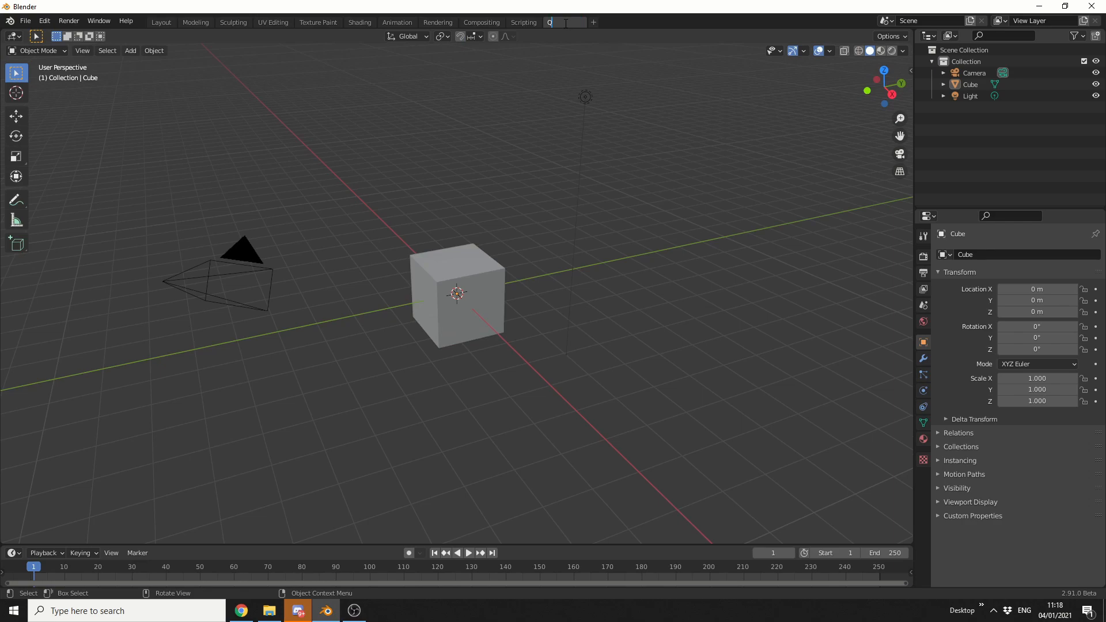
text(uad View)
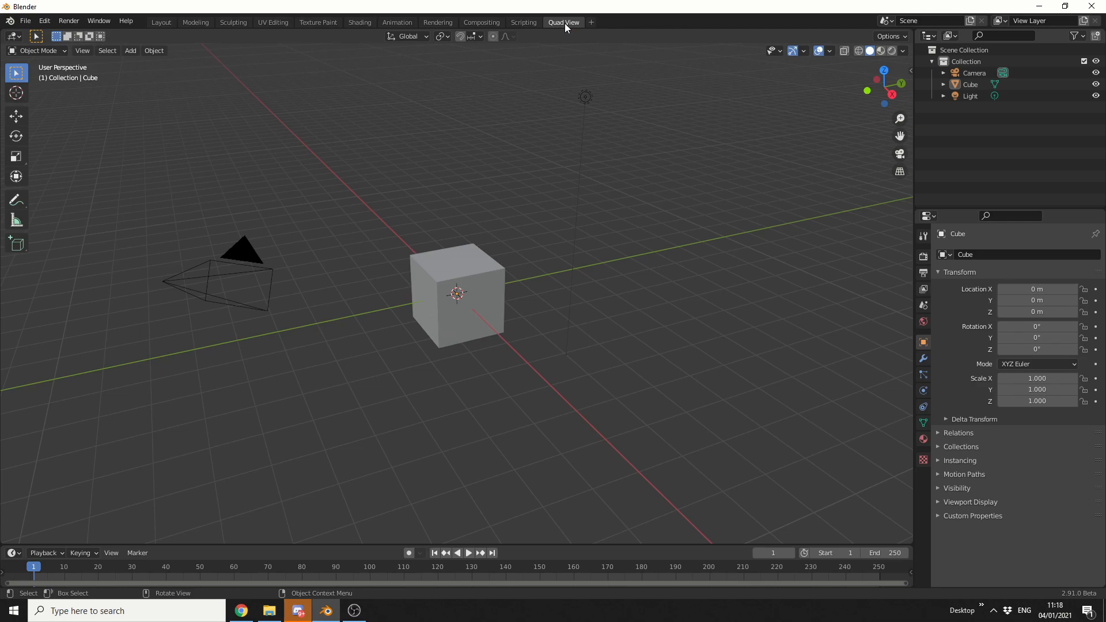
mouse_move(808, 316)
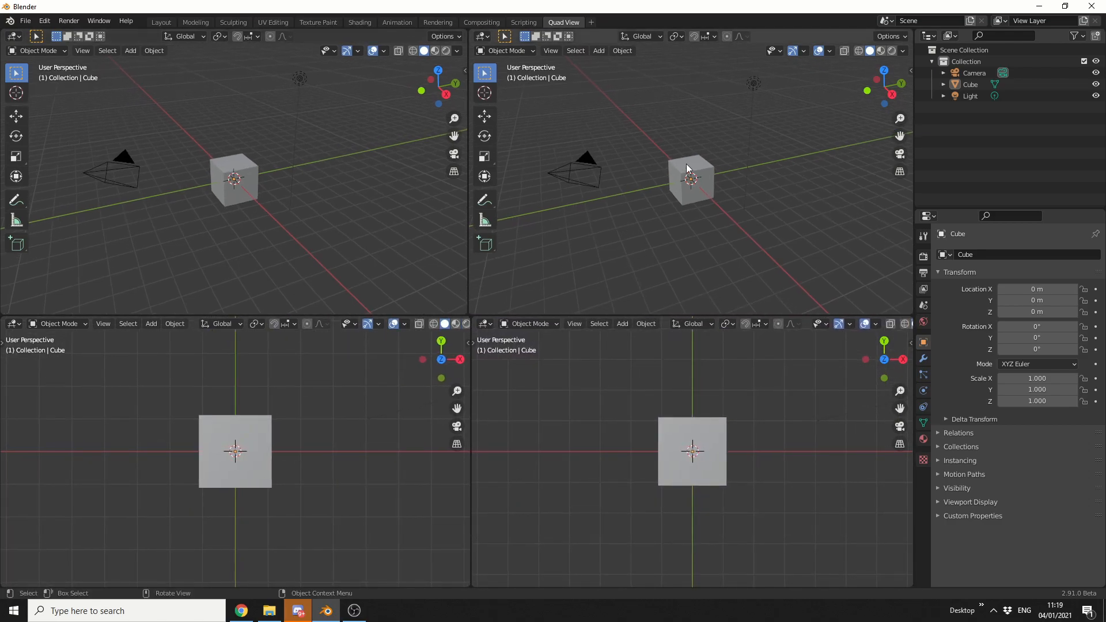
mouse_move(697, 387)
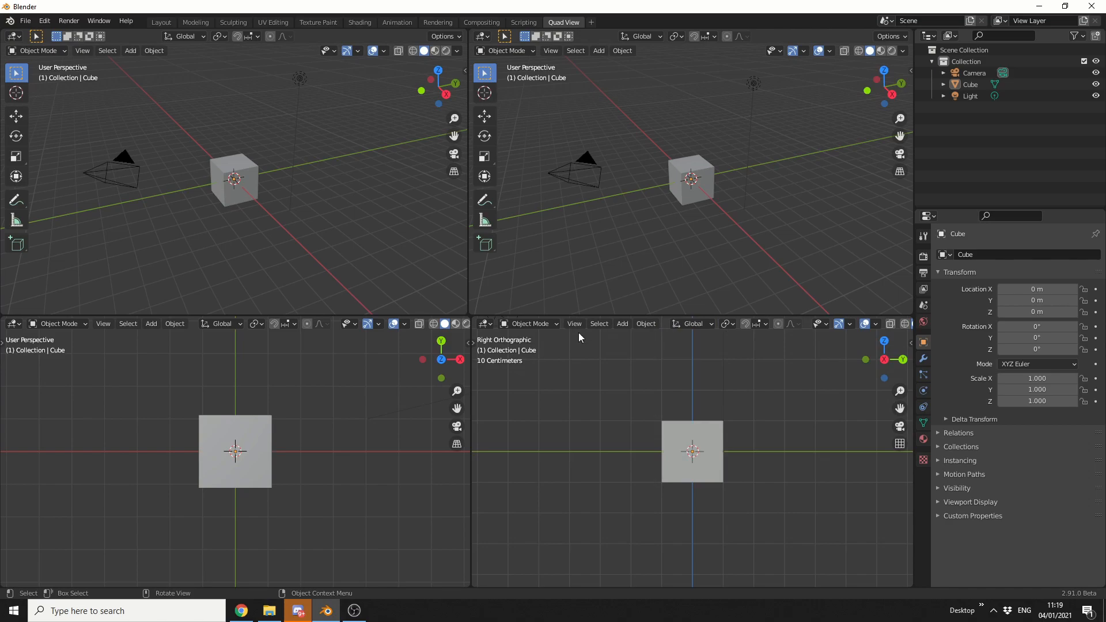
mouse_move(323, 423)
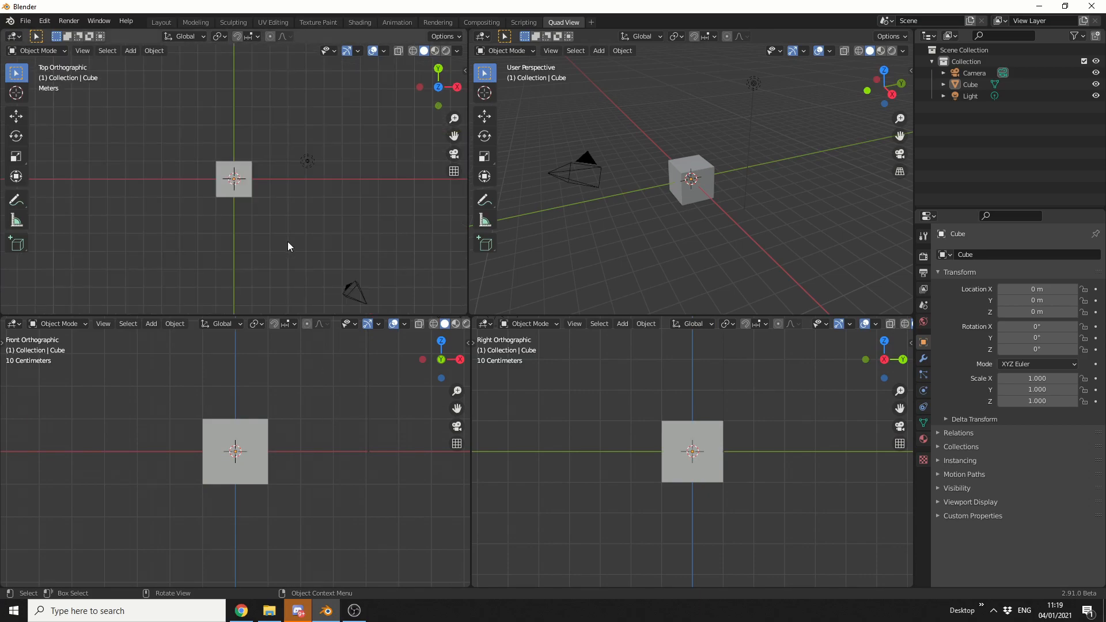
mouse_move(282, 249)
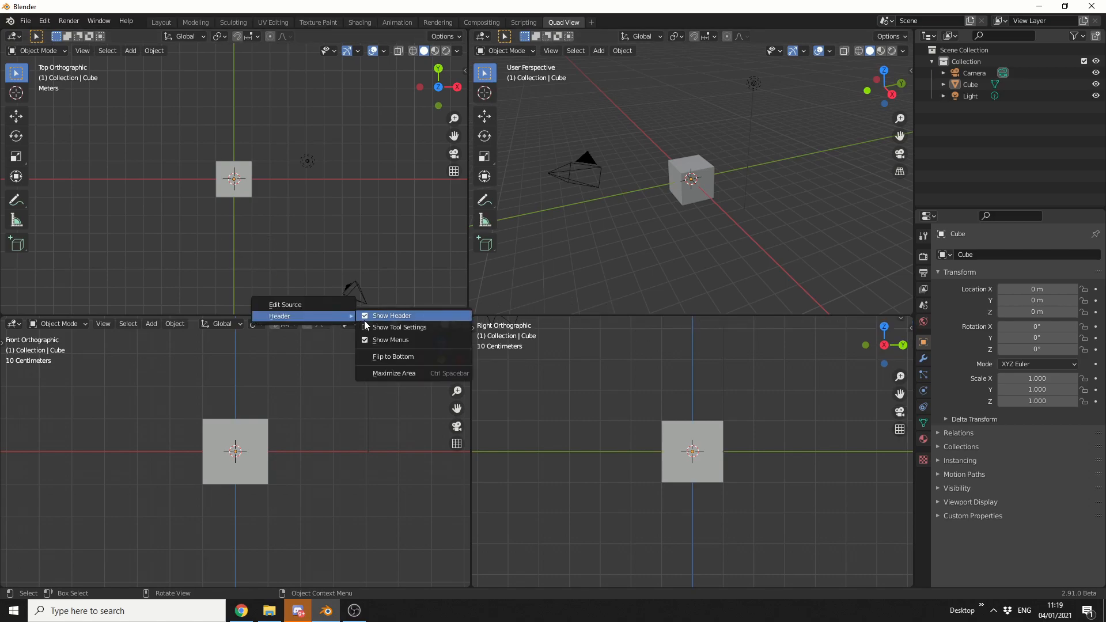
Hide the front view's header via its Show Header option.
right_click(692, 176)
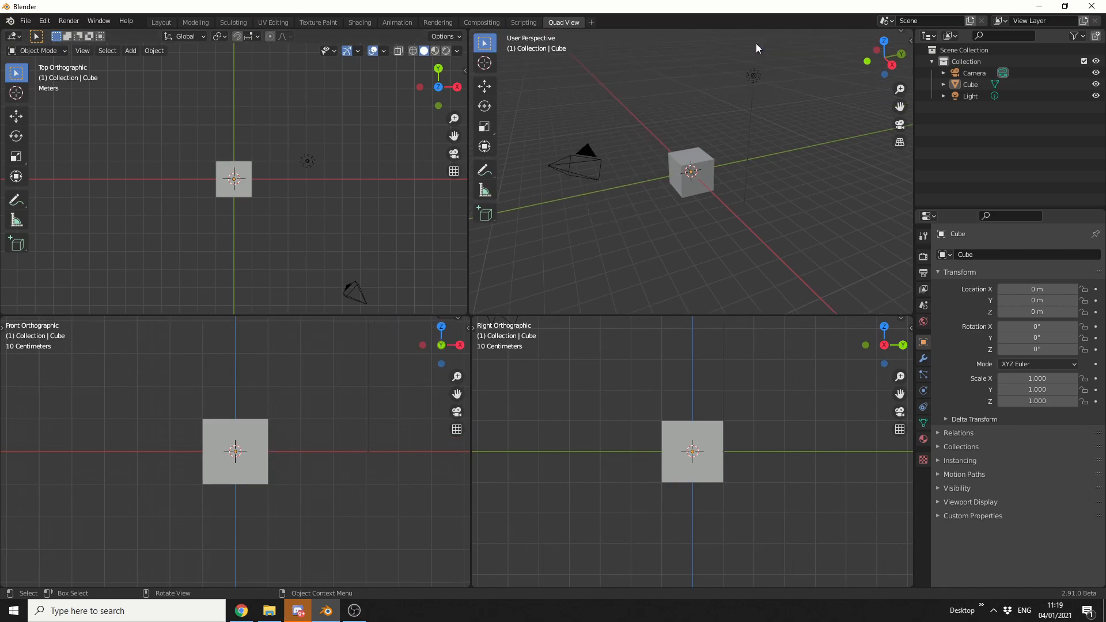
mouse_move(566, 230)
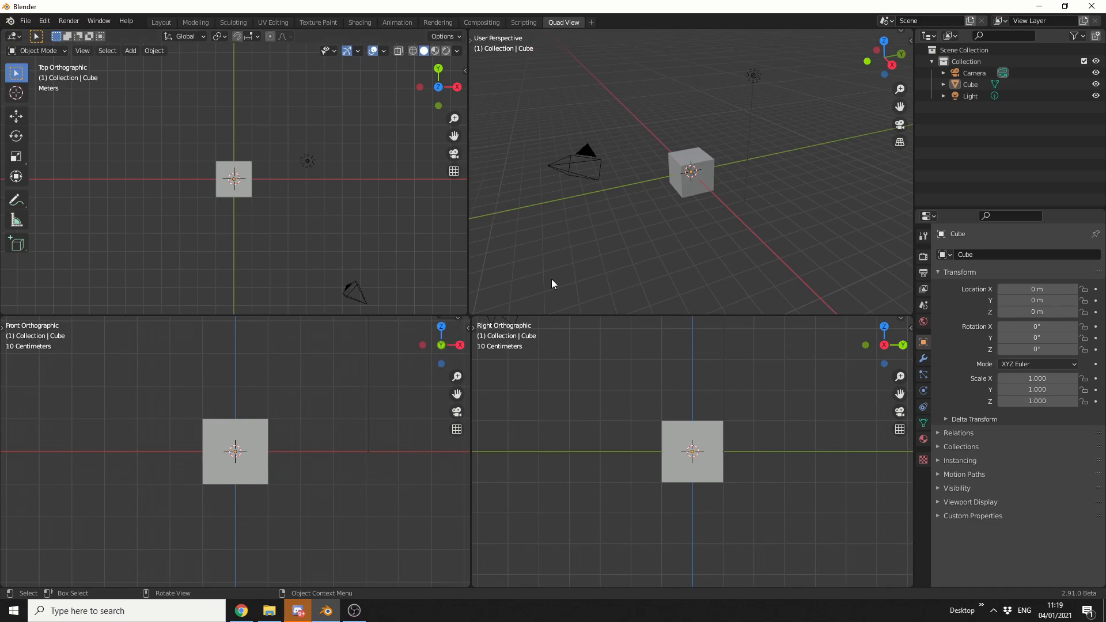
mouse_move(552, 284)
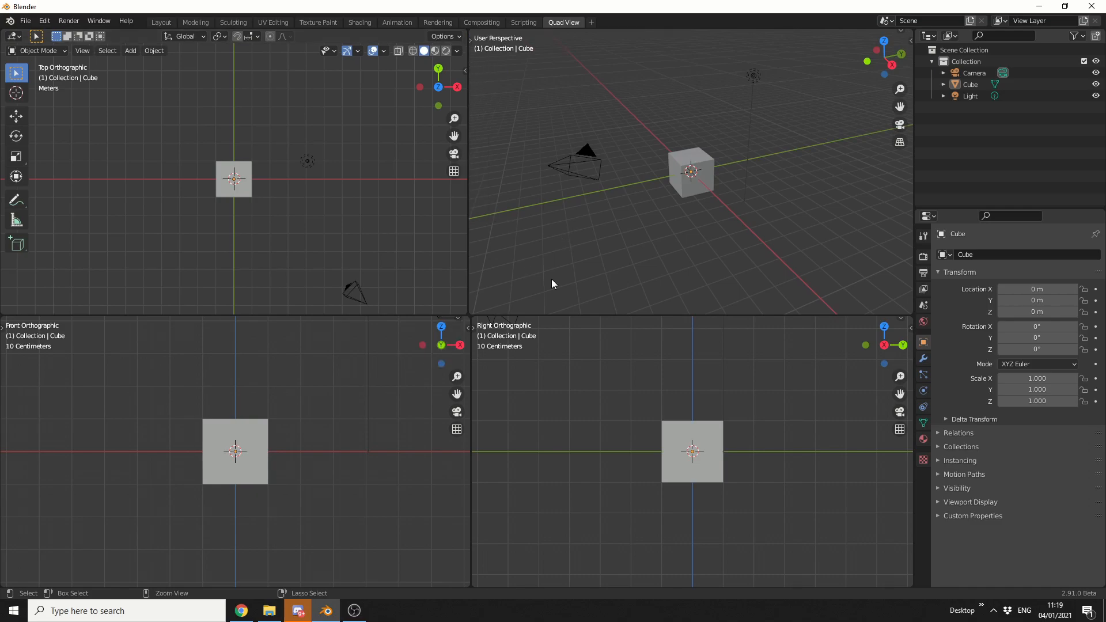